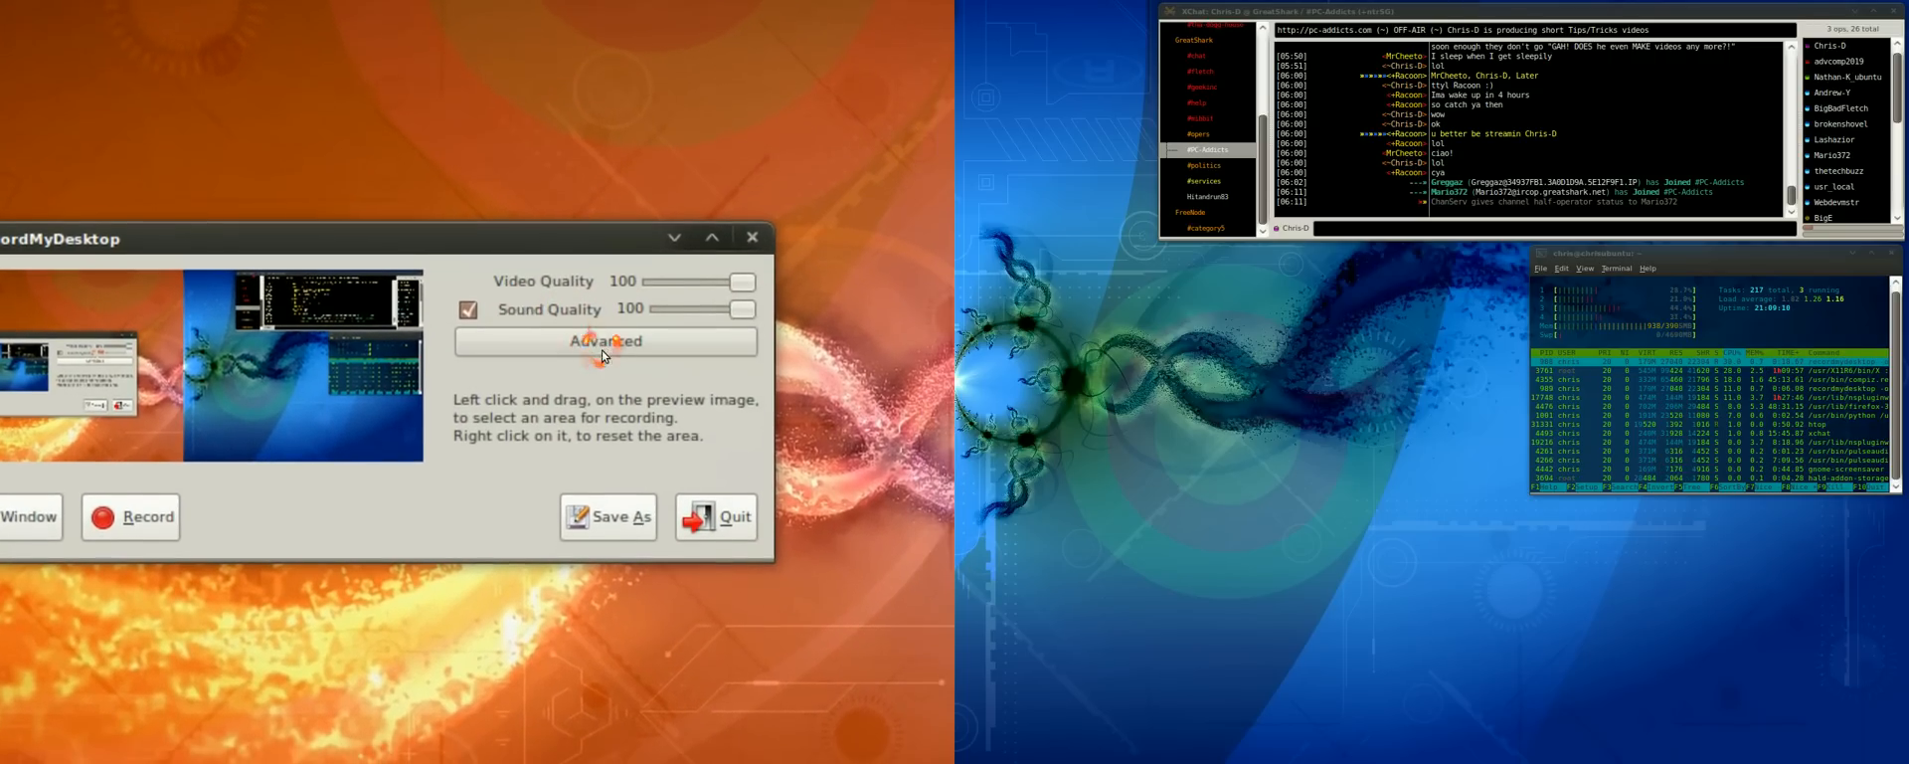
{"action": "mouse_move", "coordinate": [605, 340]}
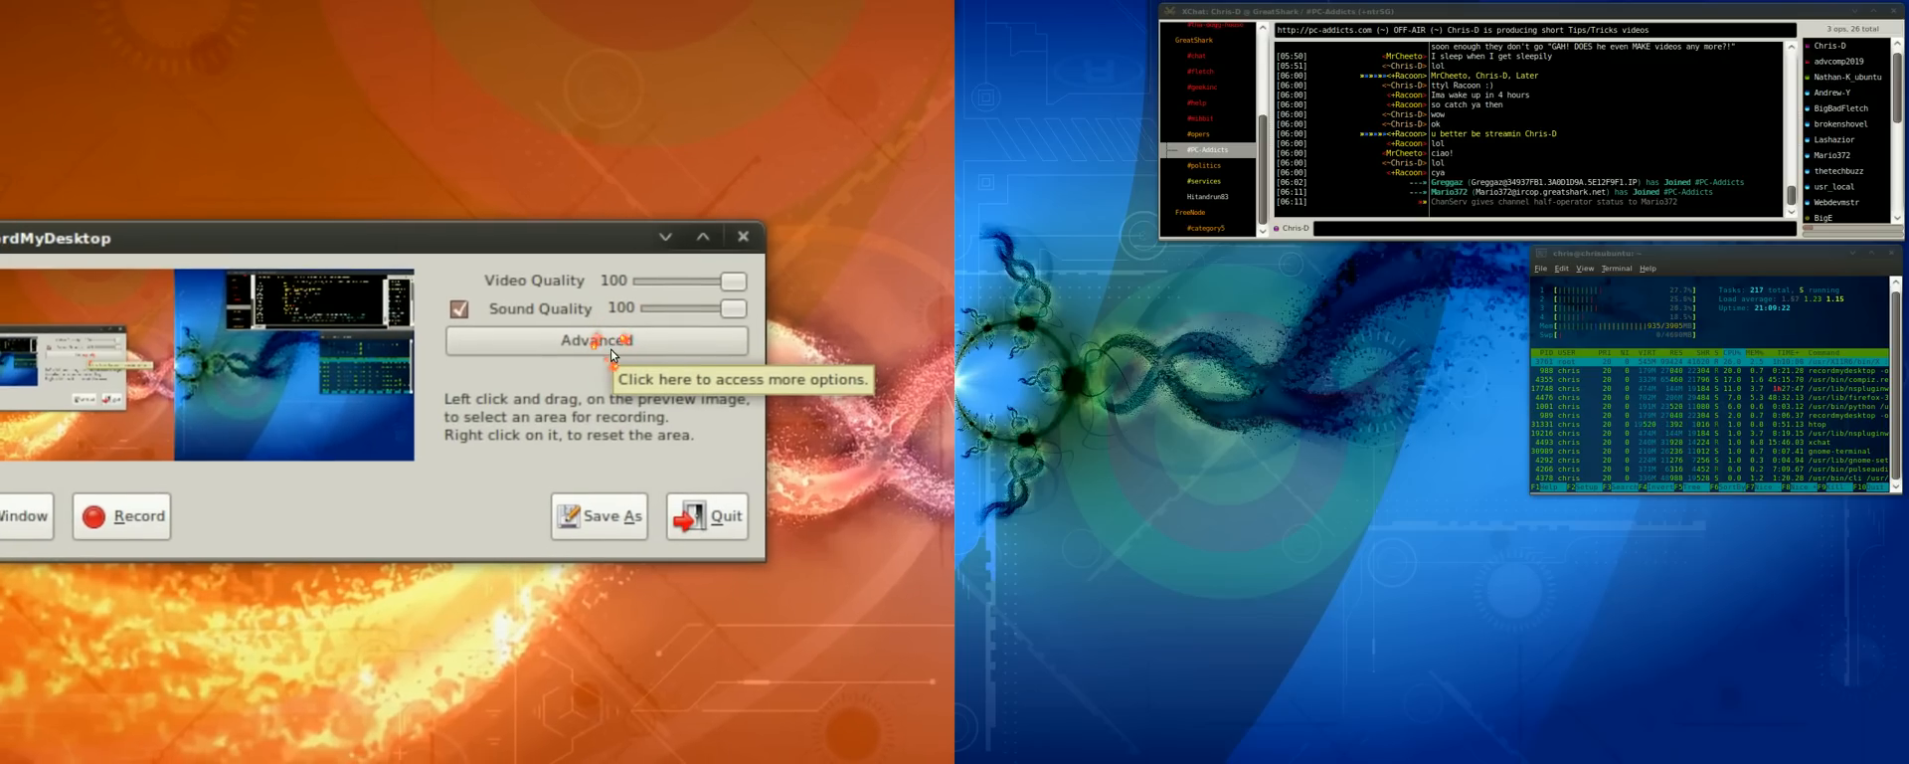
Review the Sound settings (device hw:1,0, 1 channel, 22050 Hz) in the Advanced options, then return to the file settings.
{"action": "left_click", "coordinate": [595, 341]}
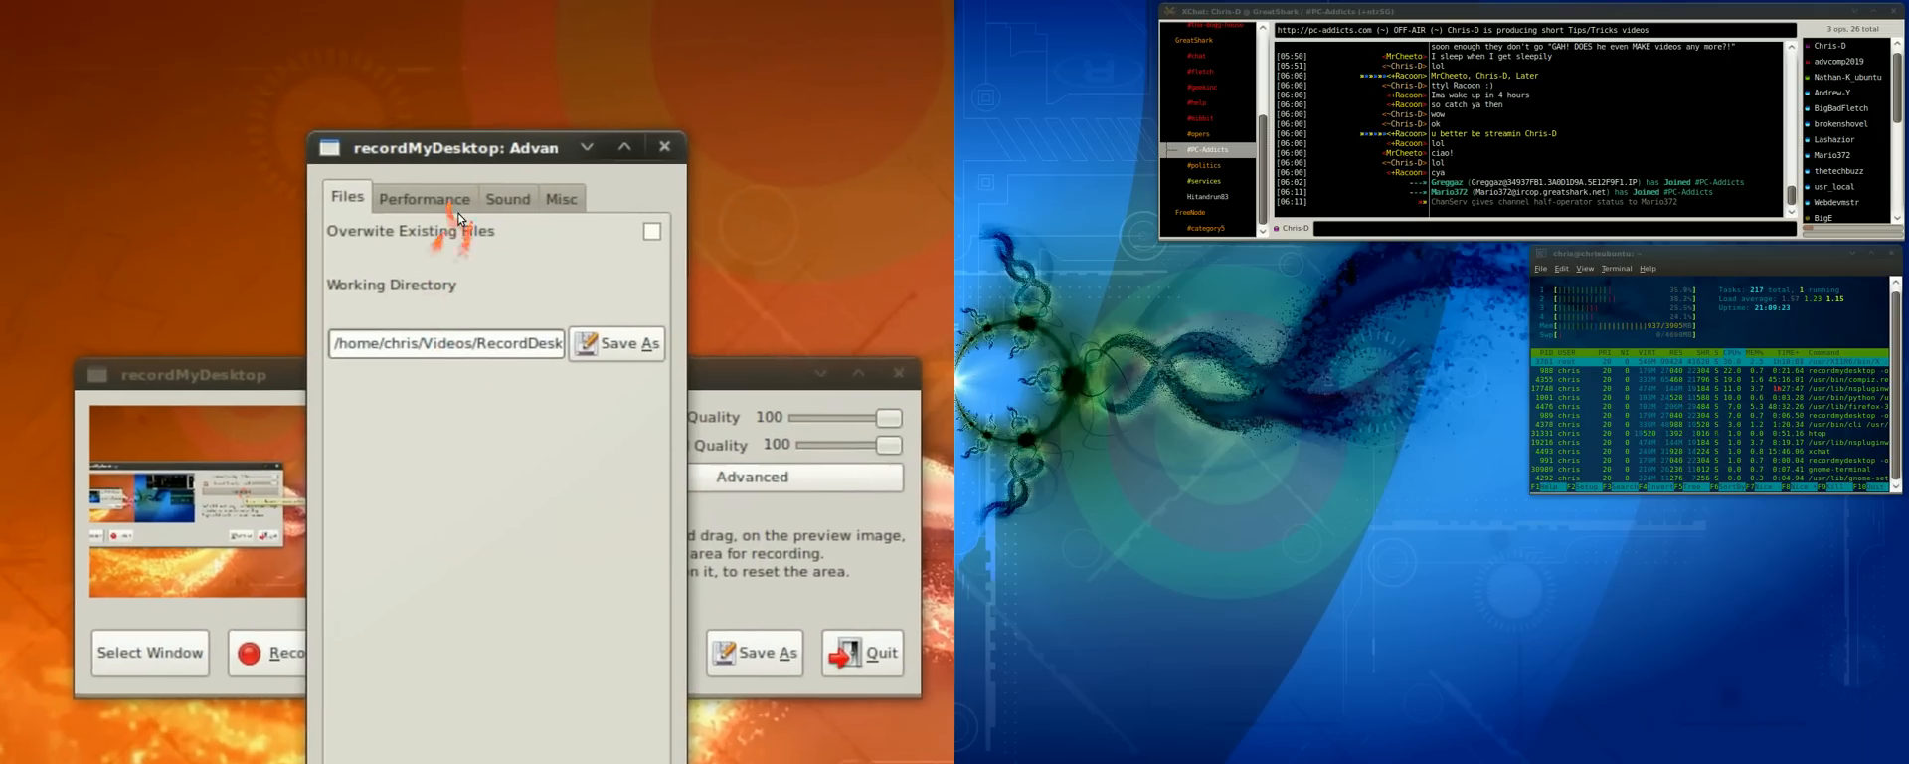
{"action": "left_click", "coordinate": [505, 197]}
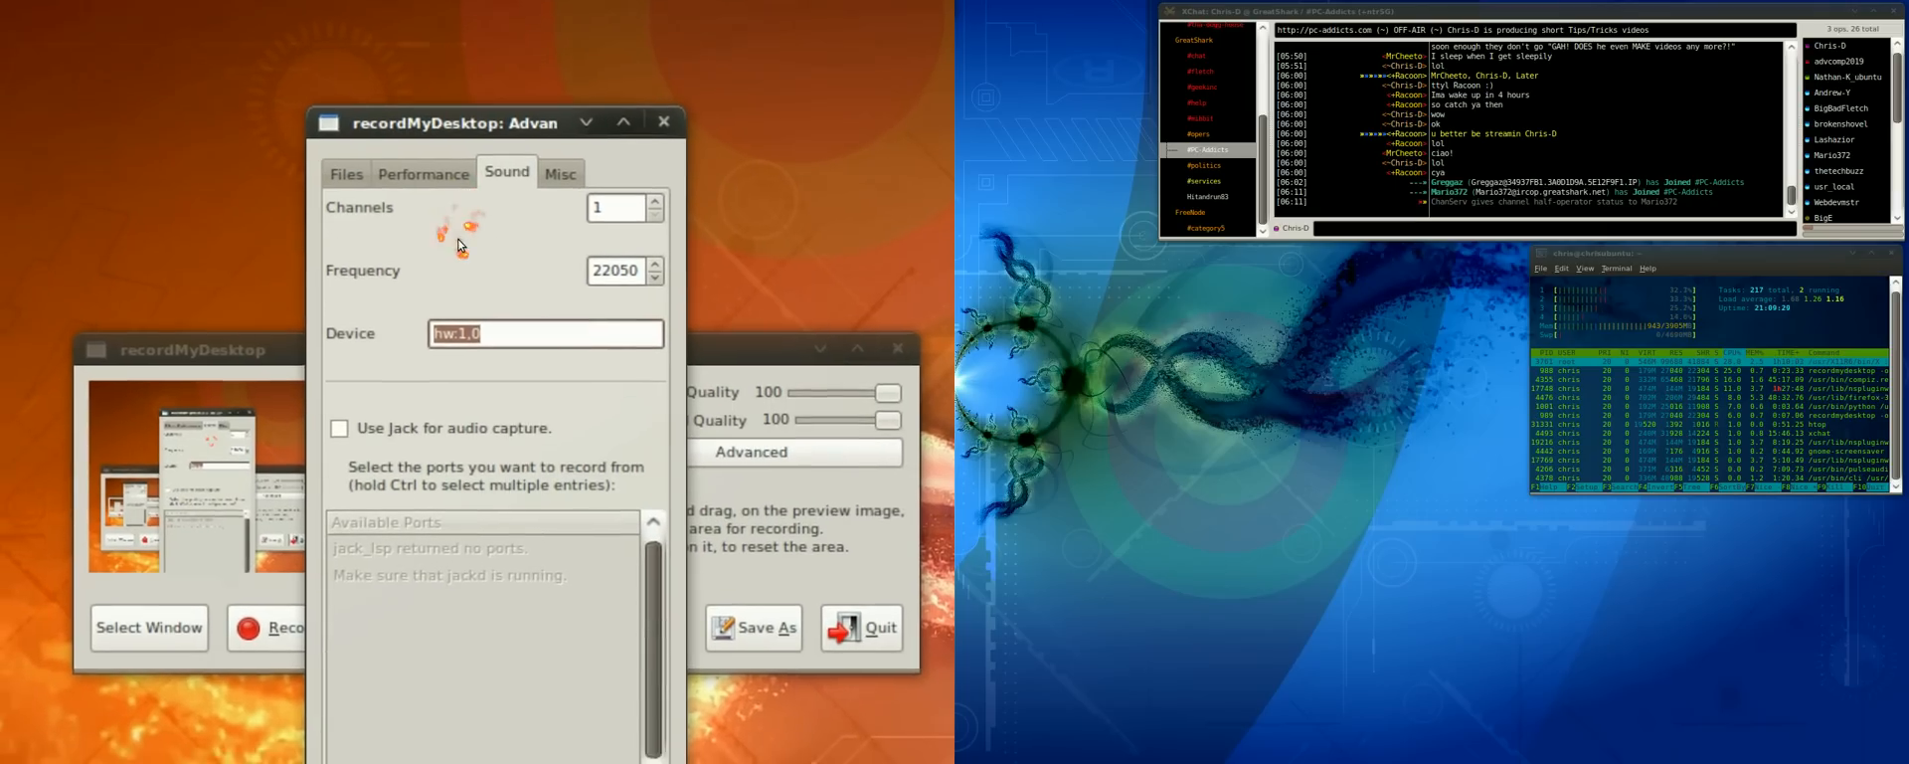
{"action": "left_click_drag", "start_coordinate": [487, 122], "coordinate": [499, 155]}
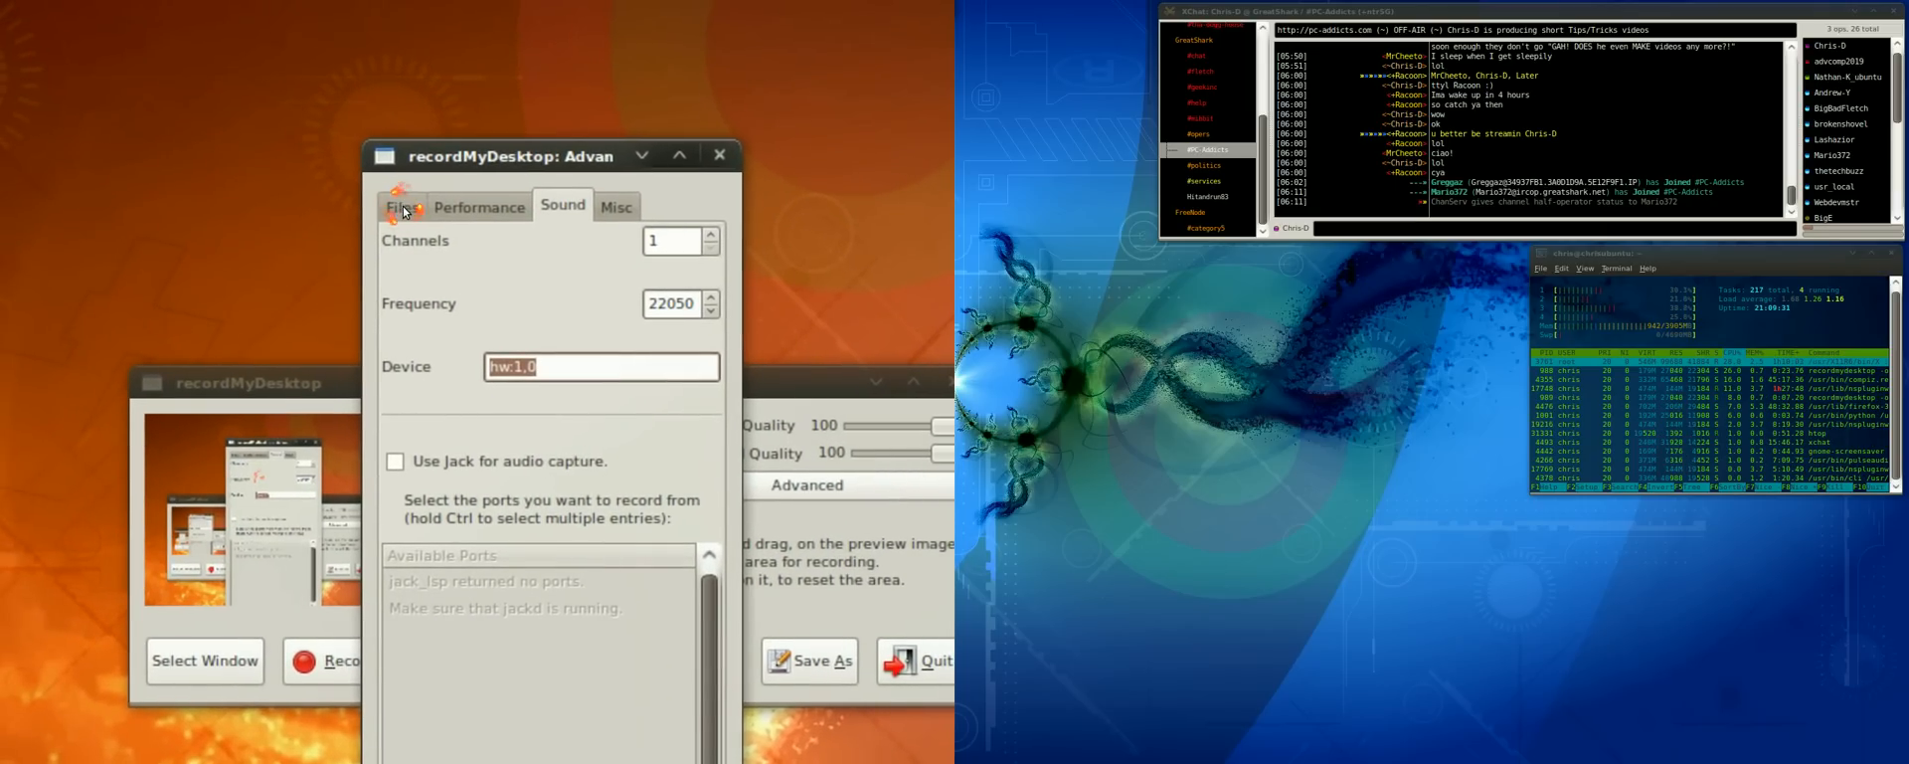
{"action": "left_click", "coordinate": [387, 193]}
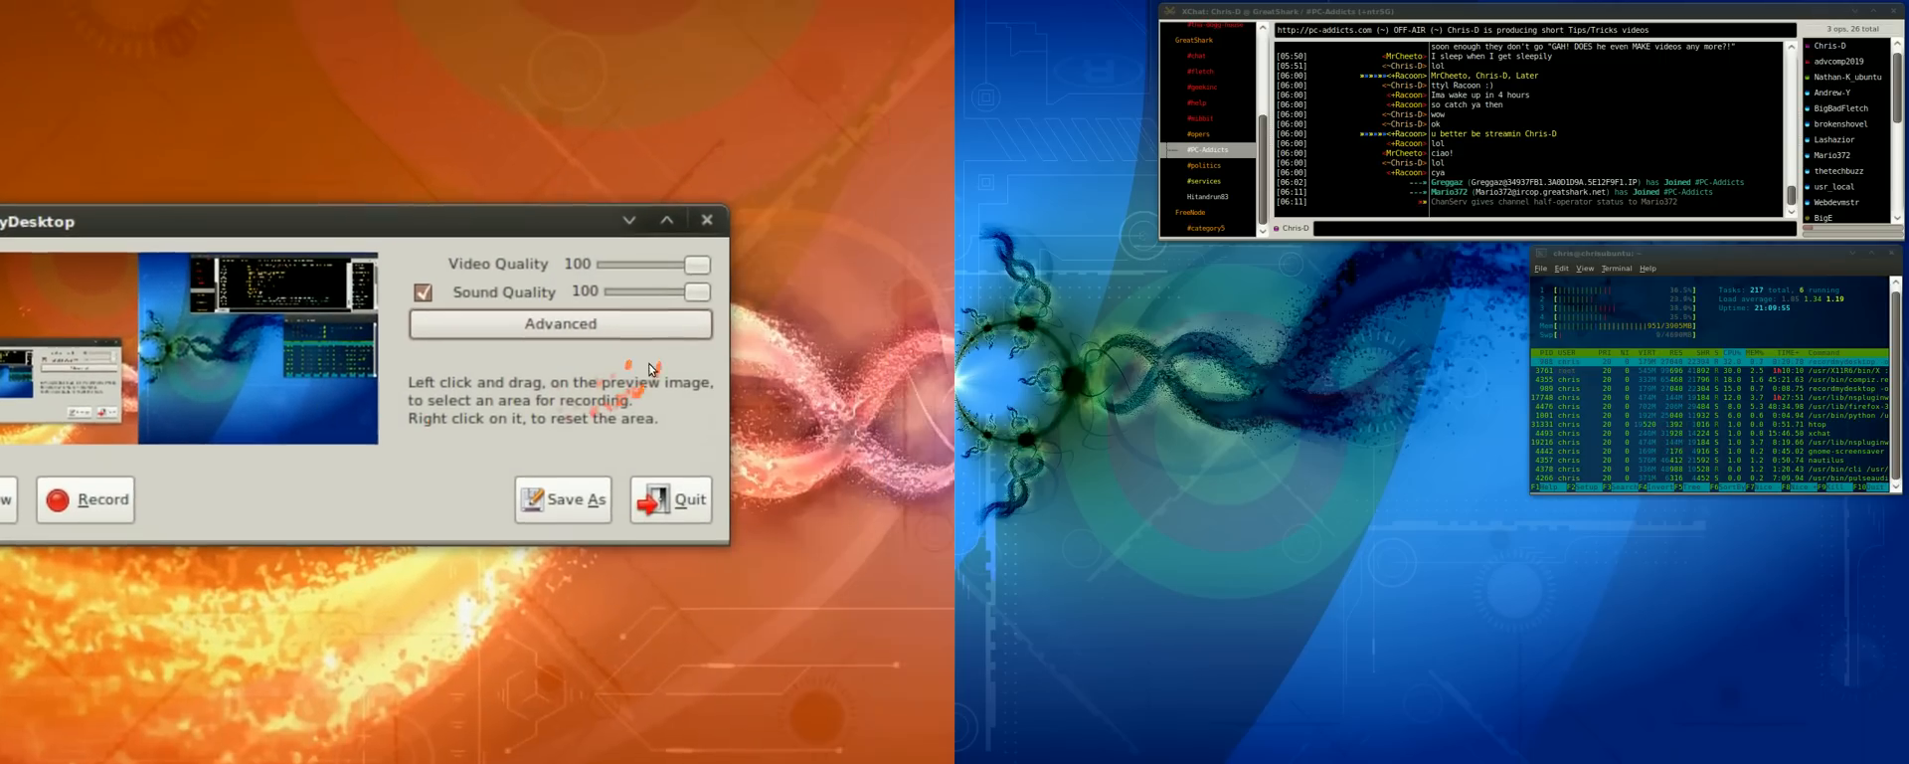
{"action": "left_click", "coordinate": [85, 500]}
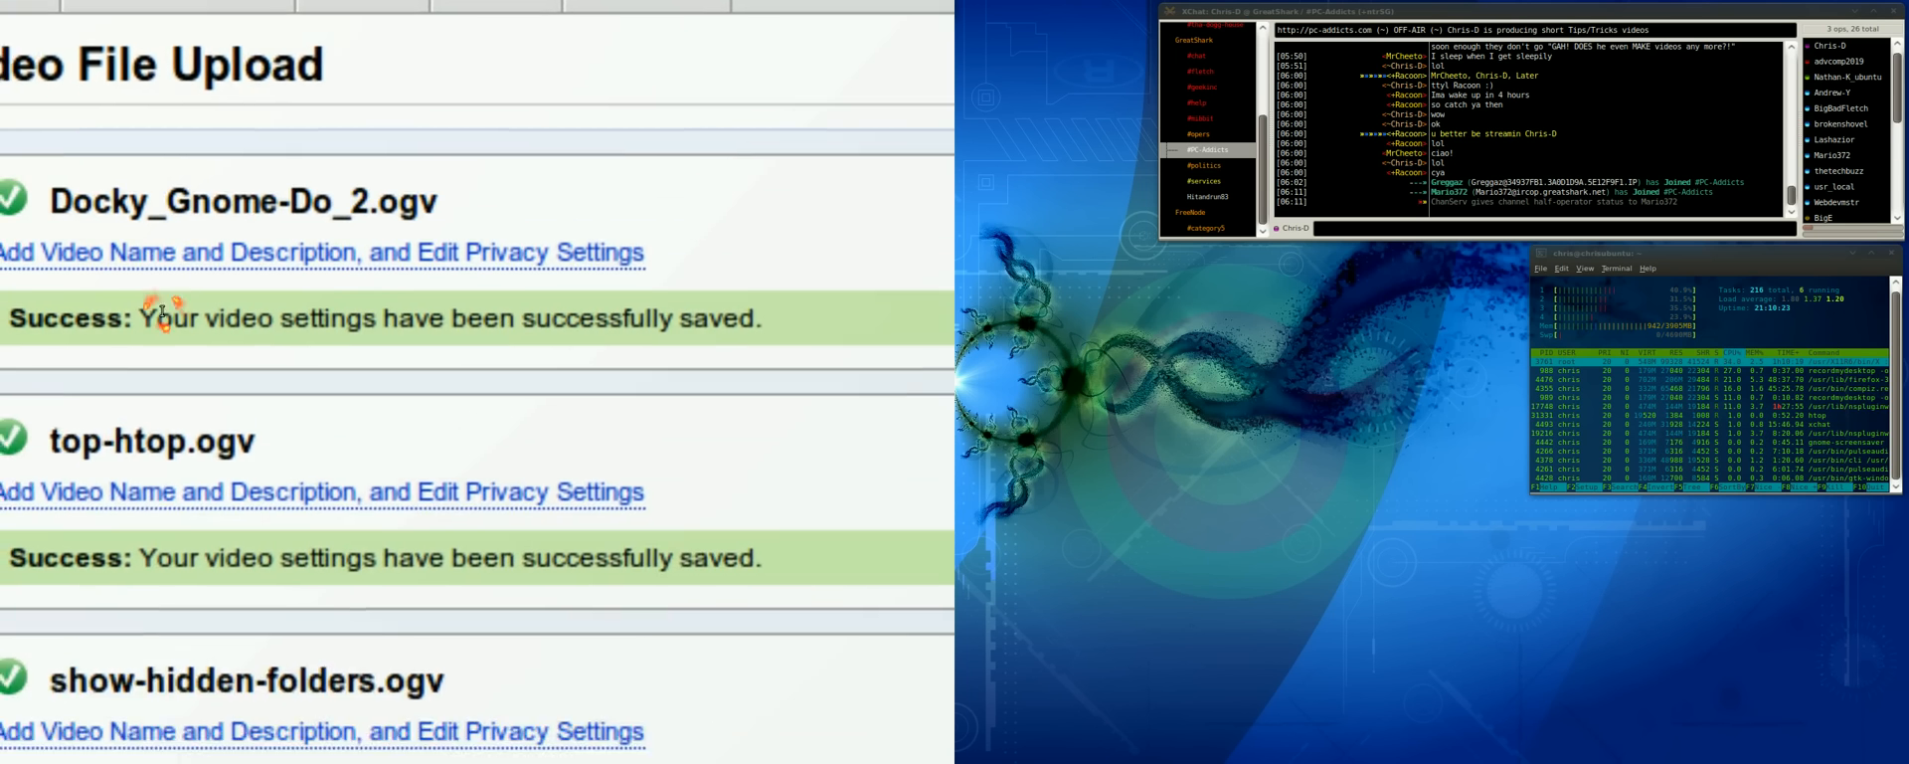
Scroll down the upload page to check each .ogv's status, with cat-view-contents.ogv still pending.
{"action": "scroll", "scroll_direction": "down", "scroll_amount": 3}
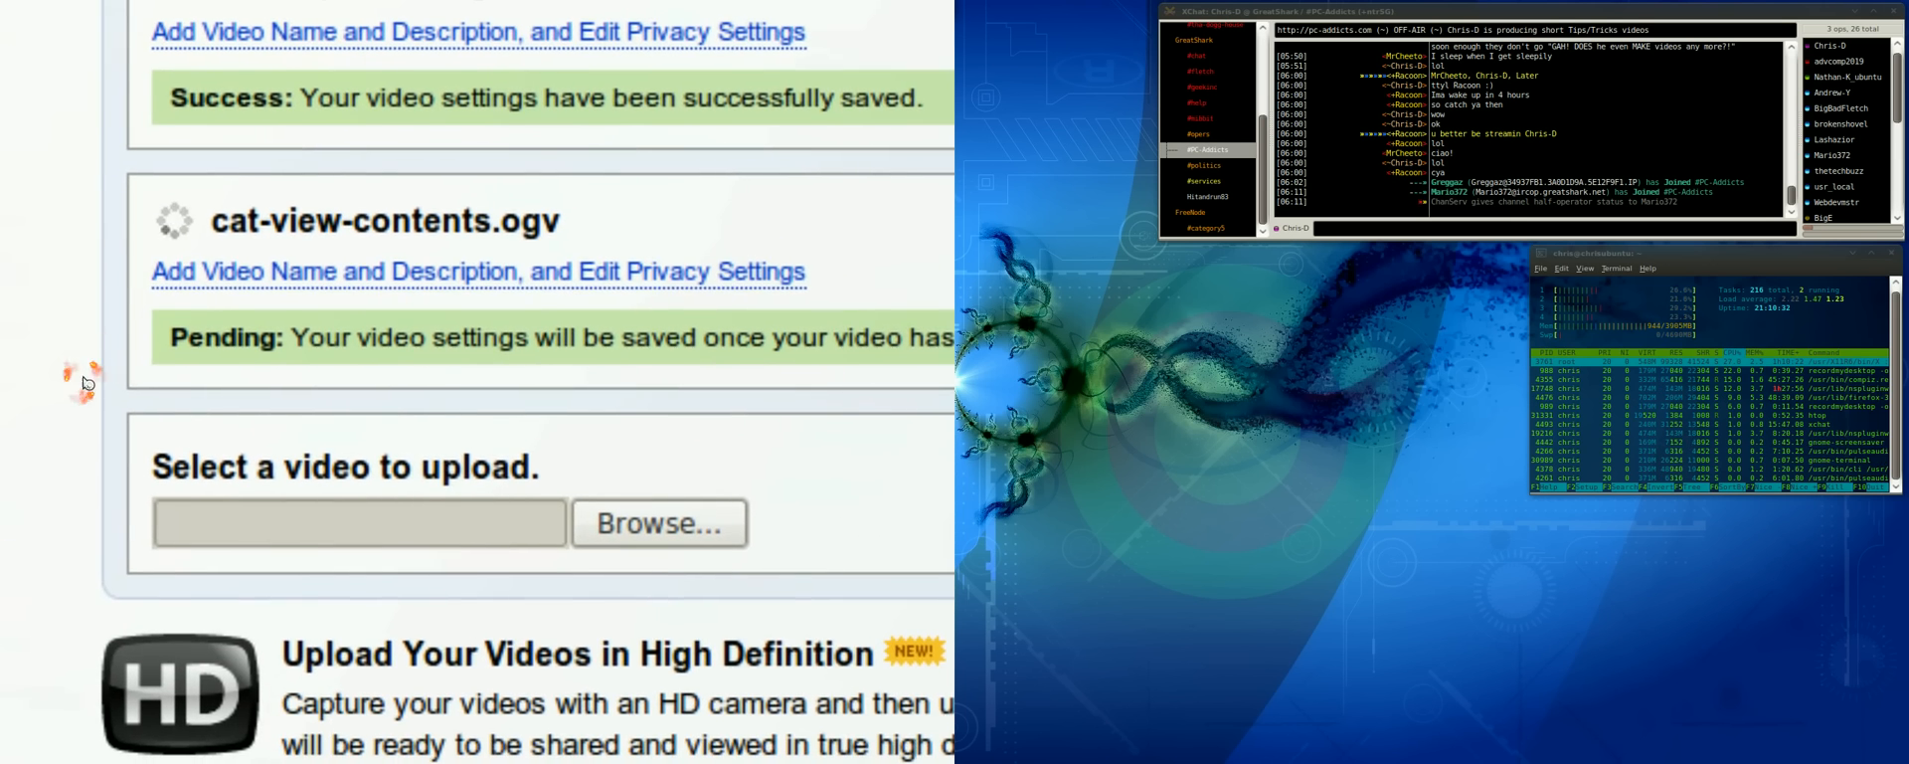
{"action": "scroll", "scroll_direction": "down", "scroll_amount": 3}
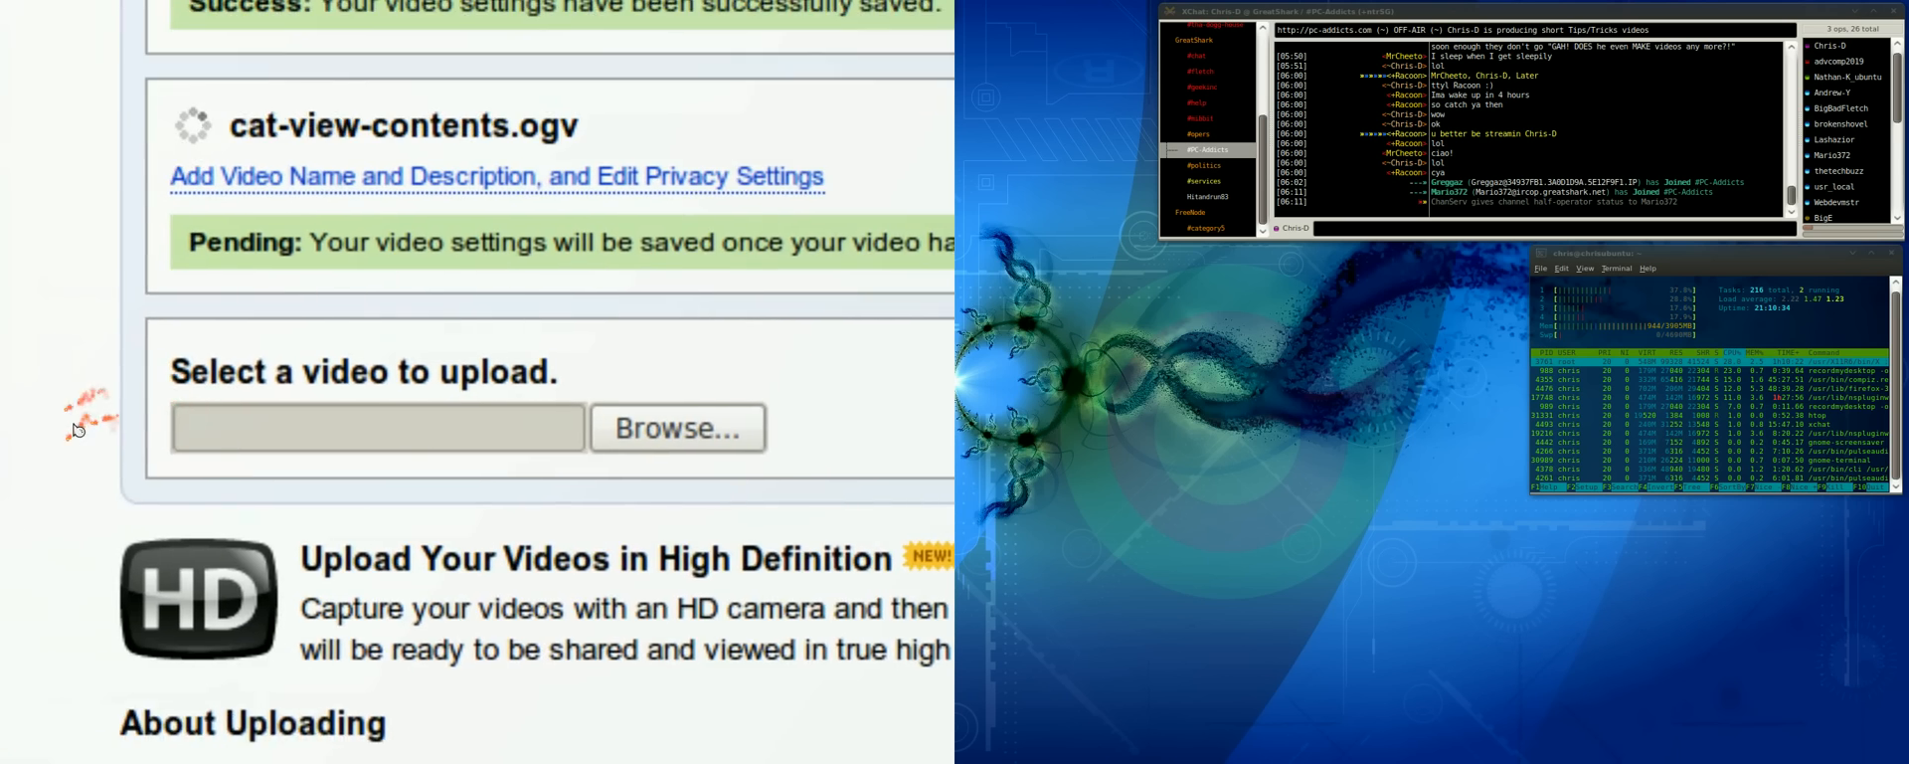